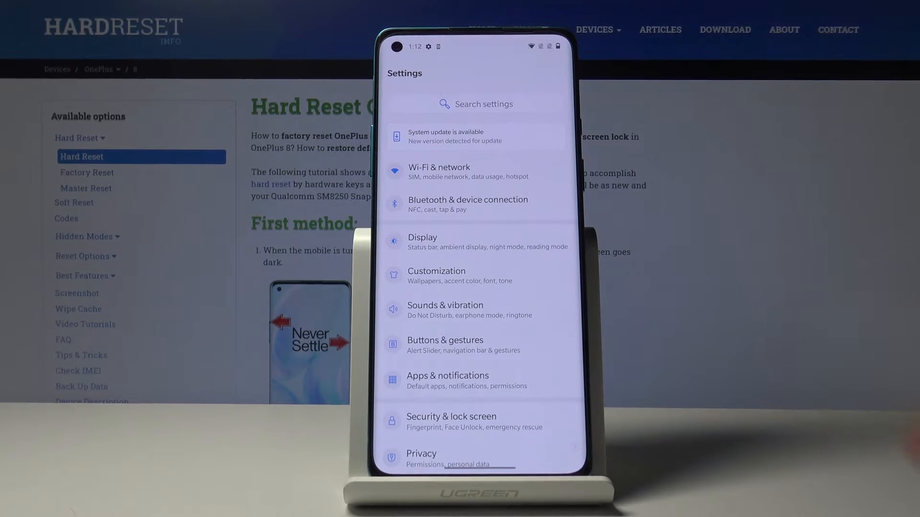
- Scroll the Settings list and go to the Customization page
{"action": "scroll", "scroll_direction": "down", "scroll_amount": 3}
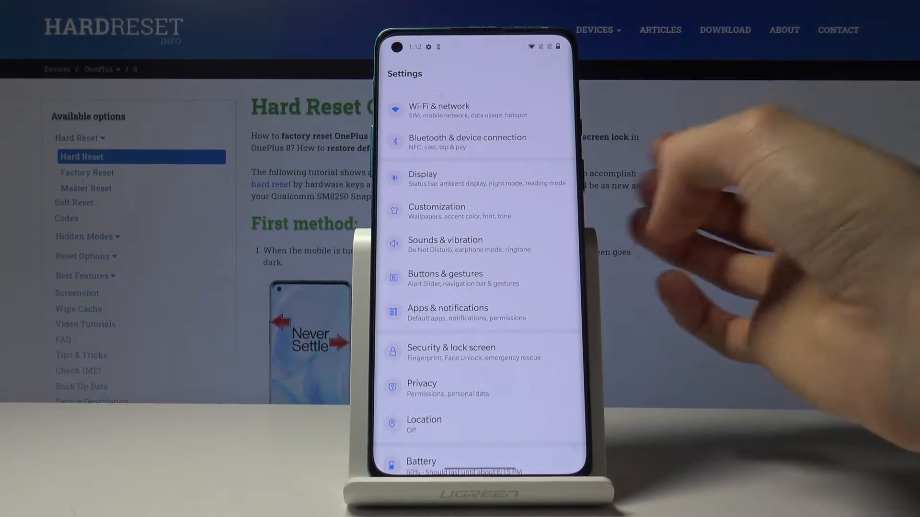
{"action": "scroll", "scroll_direction": "down", "scroll_amount": 3}
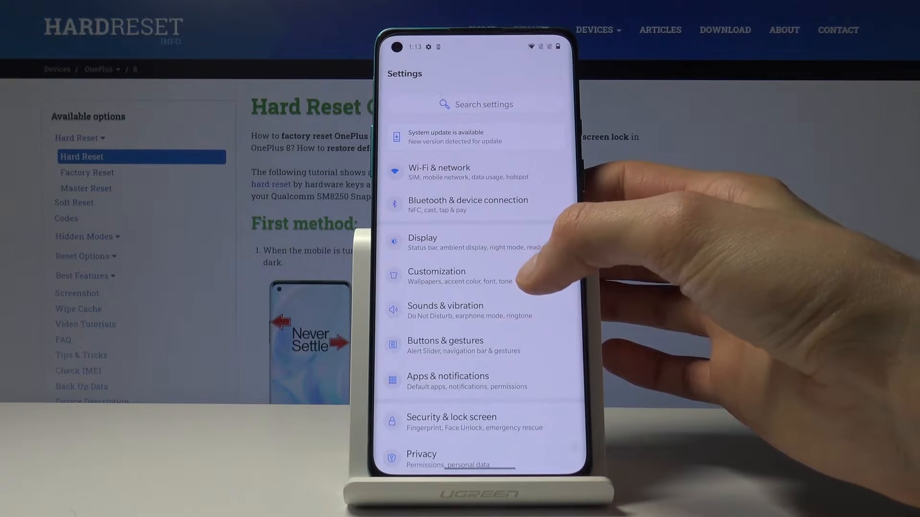
{"action": "left_click", "coordinate": [437, 276]}
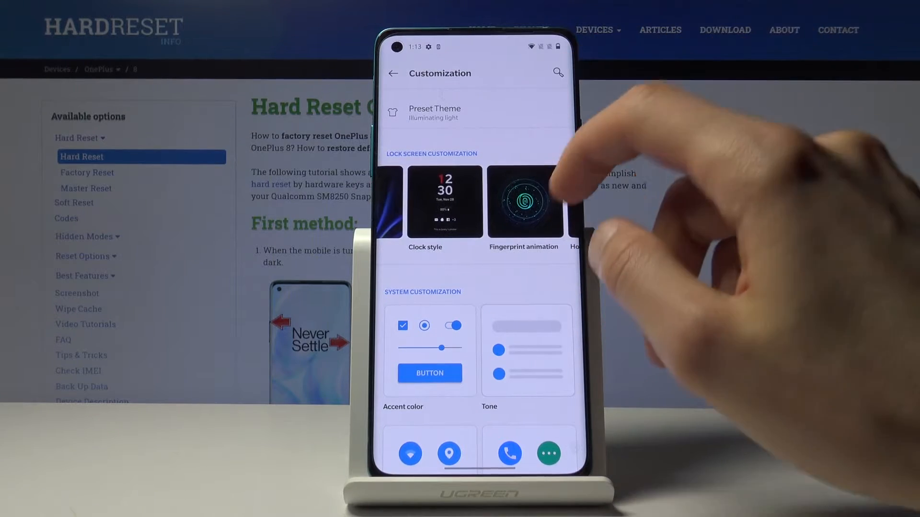
- Browse Customization and preview the Fingerprint animation options without changing them
{"action": "scroll", "scroll_direction": "left", "scroll_amount": 3}
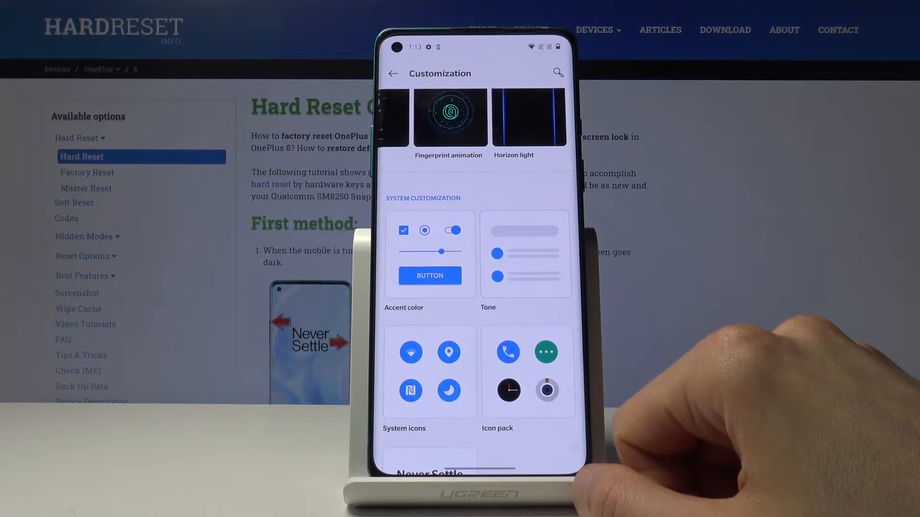
{"action": "scroll", "scroll_direction": "down", "scroll_amount": 3}
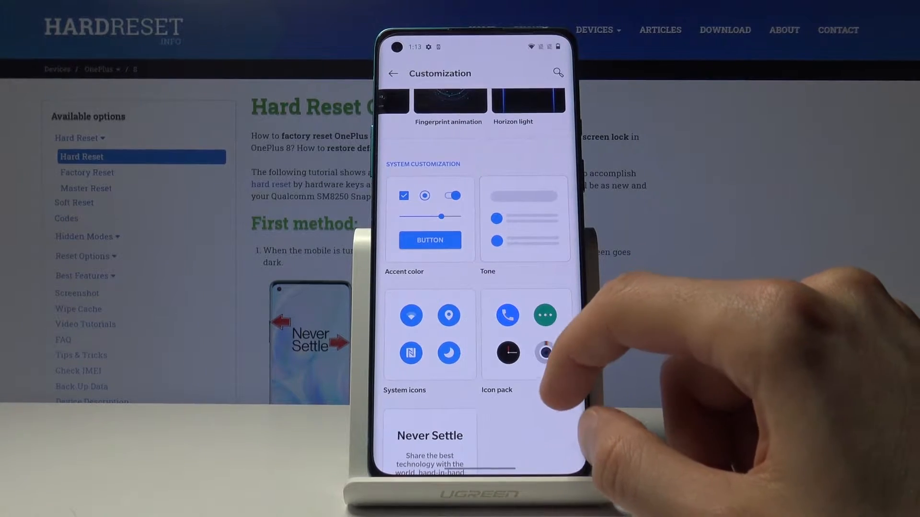
{"action": "scroll", "scroll_direction": "down", "scroll_amount": 3}
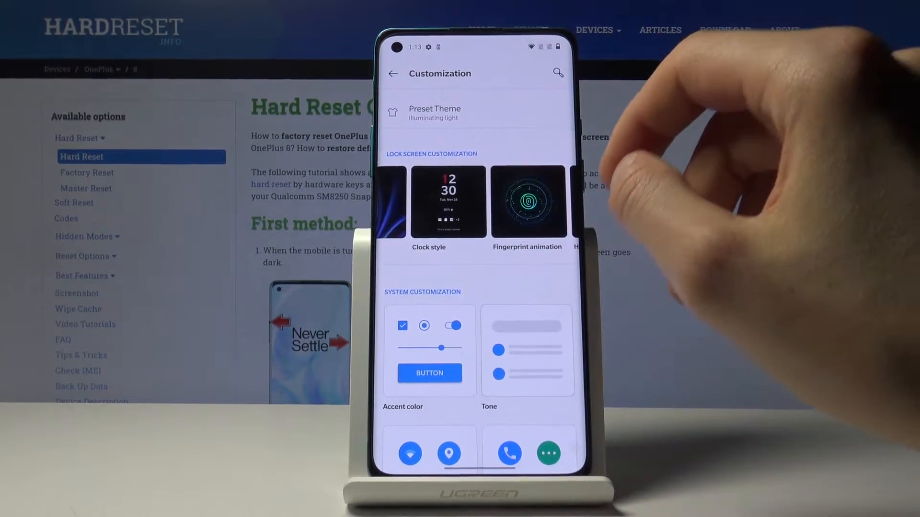
{"action": "left_click", "coordinate": [527, 201]}
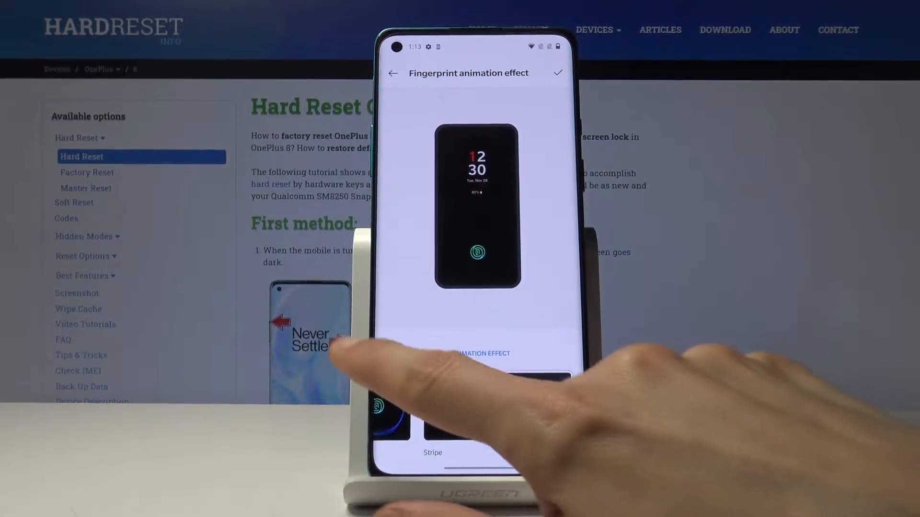
{"action": "left_click", "coordinate": [392, 73]}
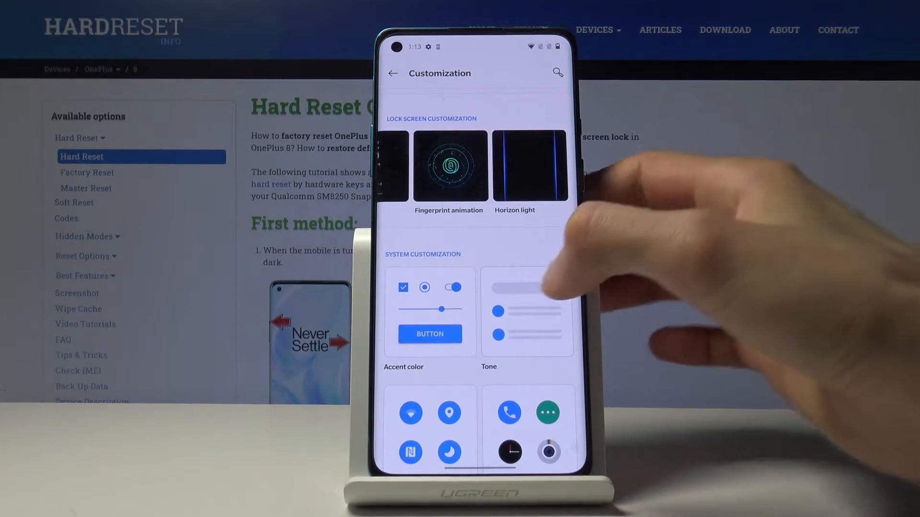
- Try and apply the Colorful system tone
{"action": "left_click", "coordinate": [526, 313]}
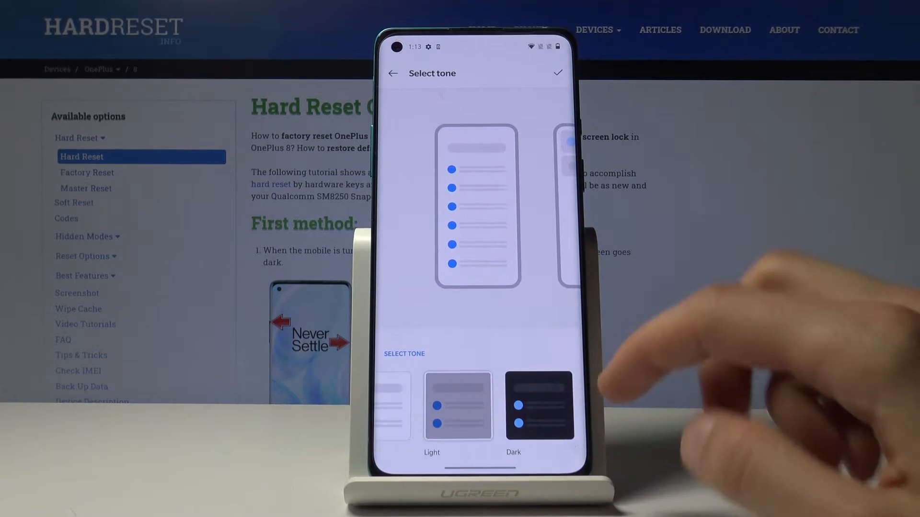
{"action": "left_click", "coordinate": [458, 405]}
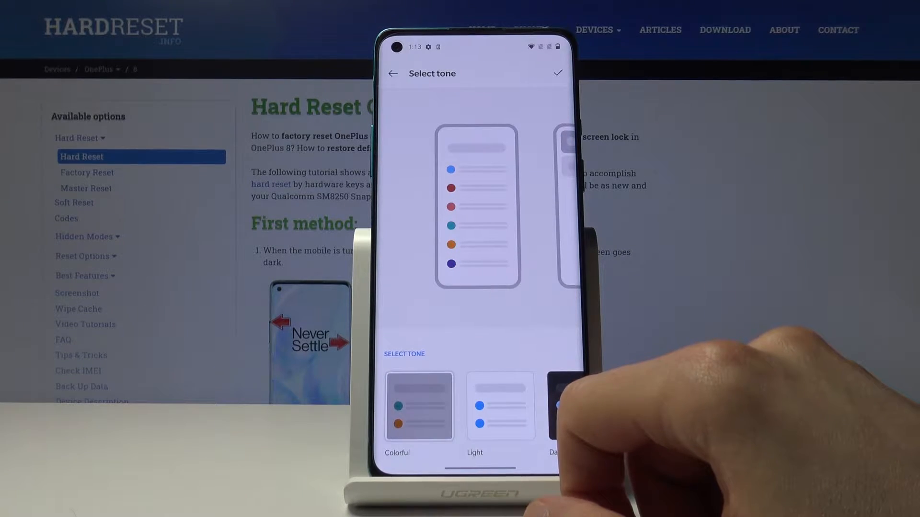
{"action": "left_click", "coordinate": [393, 73]}
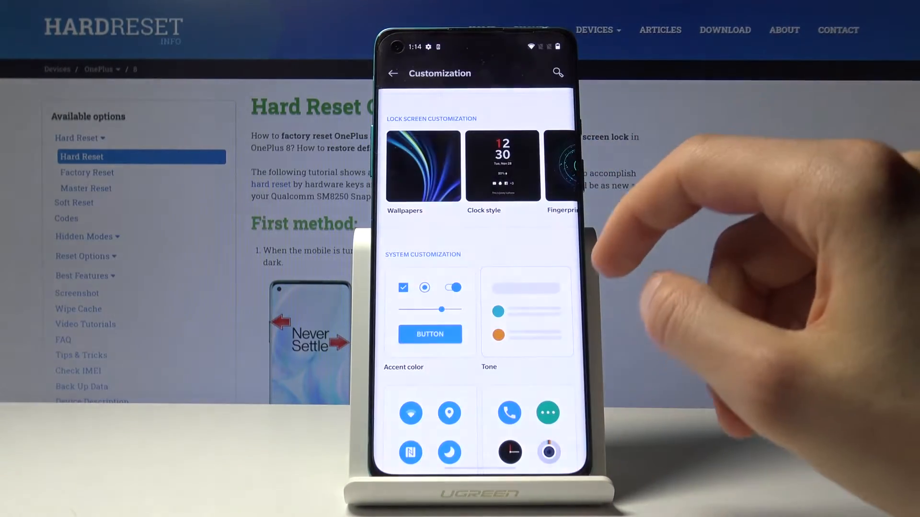
- Reopen the tone choices and apply the Dark tone
{"action": "scroll", "scroll_direction": "down", "scroll_amount": 3}
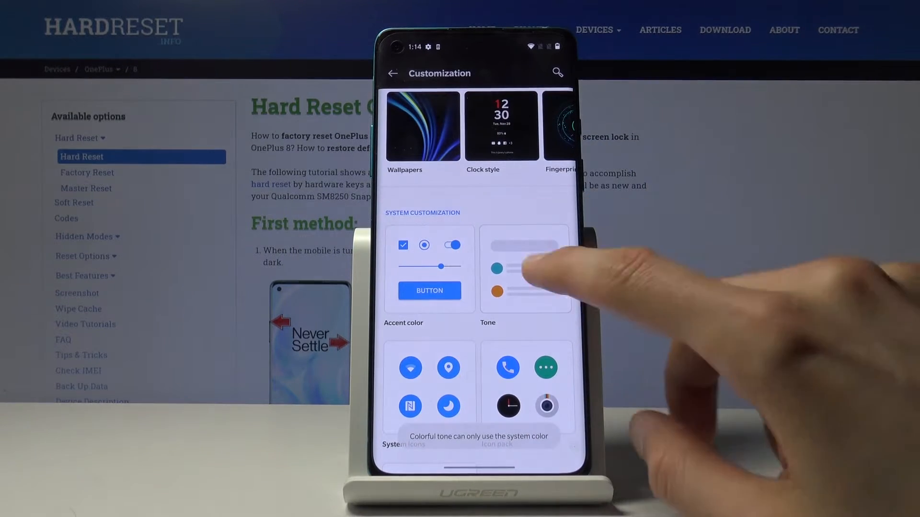
{"action": "left_click", "coordinate": [525, 269]}
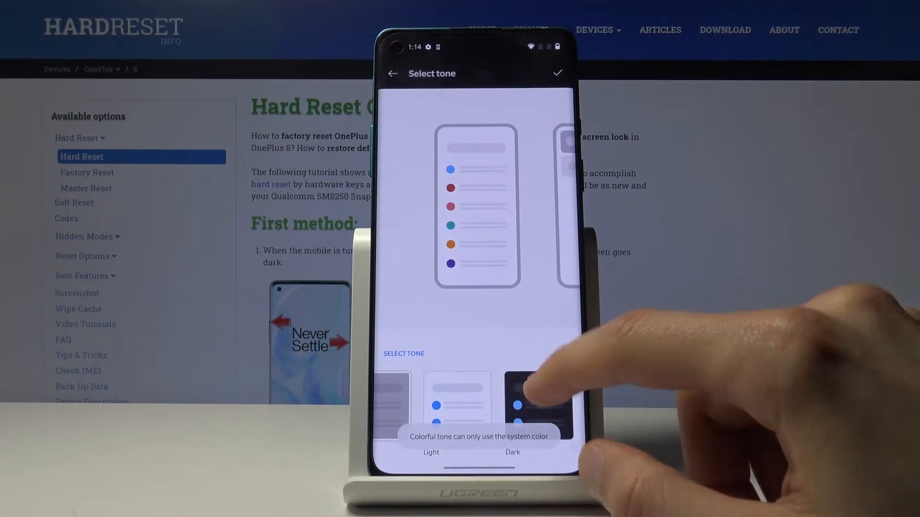
{"action": "left_click", "coordinate": [539, 405]}
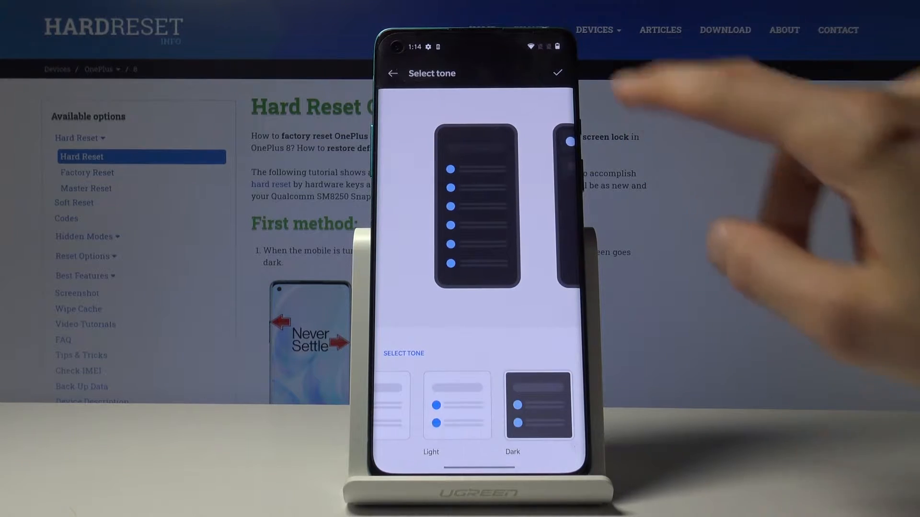
{"action": "left_click", "coordinate": [393, 72]}
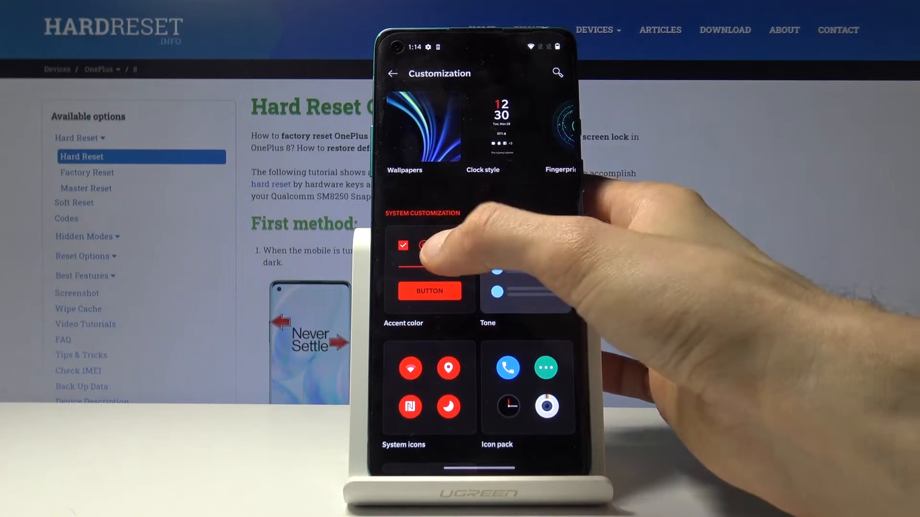
- Try the blue accent swatch, then apply red as the accent colour
{"action": "left_click", "coordinate": [429, 252]}
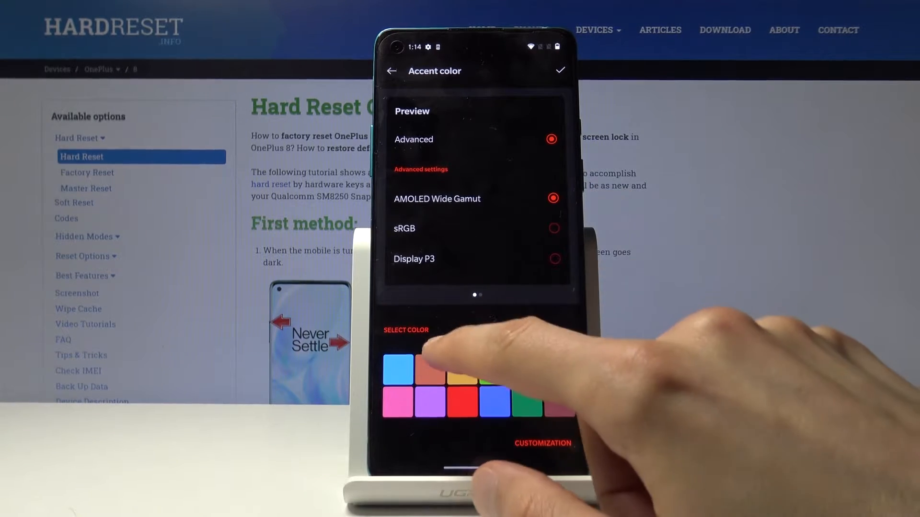
{"action": "left_click", "coordinate": [461, 371]}
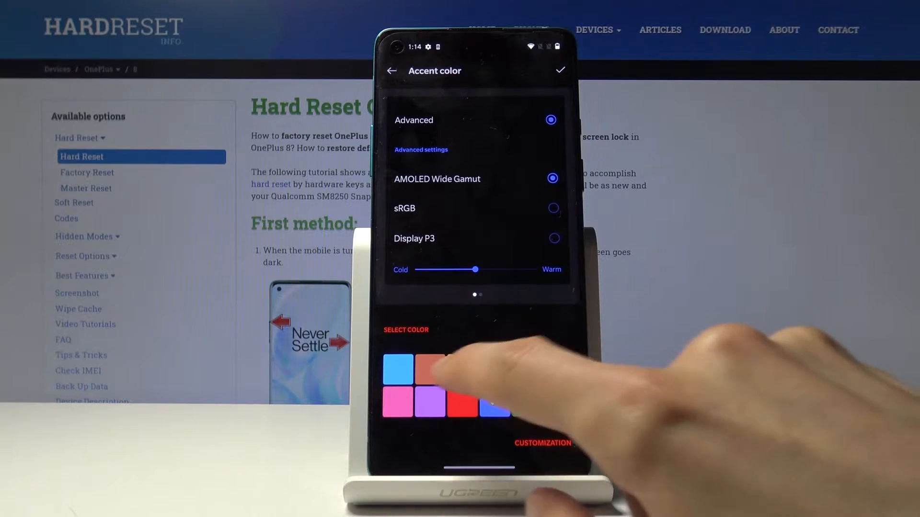
{"action": "left_click", "coordinate": [462, 402]}
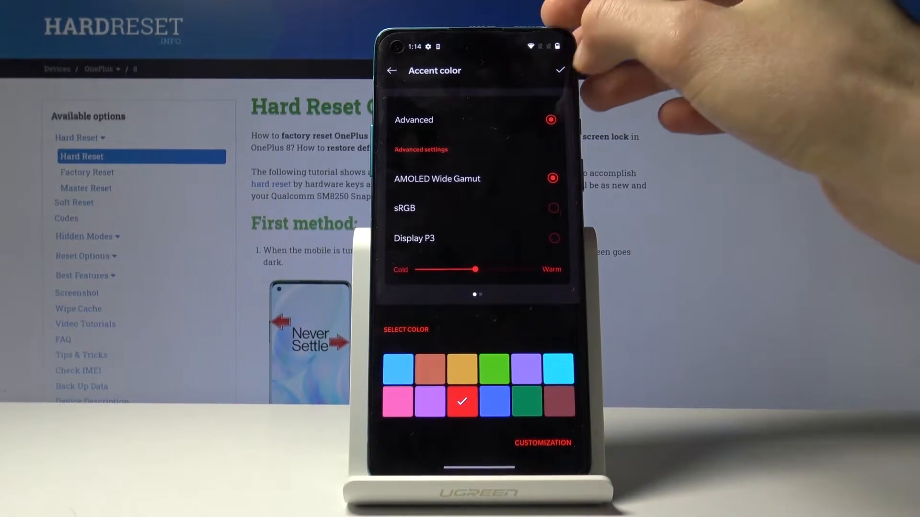
{"action": "left_click", "coordinate": [391, 71]}
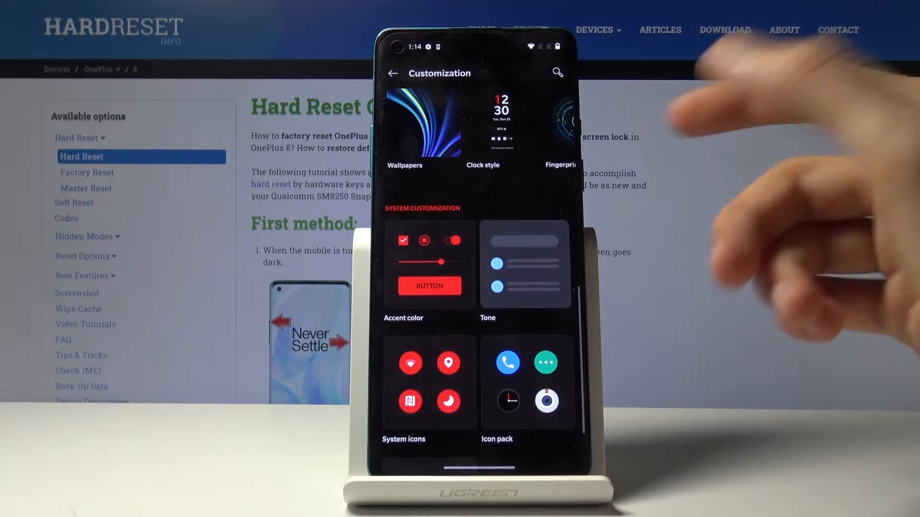
- Browse the system icon shapes and settle on the Teardrop shape
{"action": "left_click", "coordinate": [403, 439]}
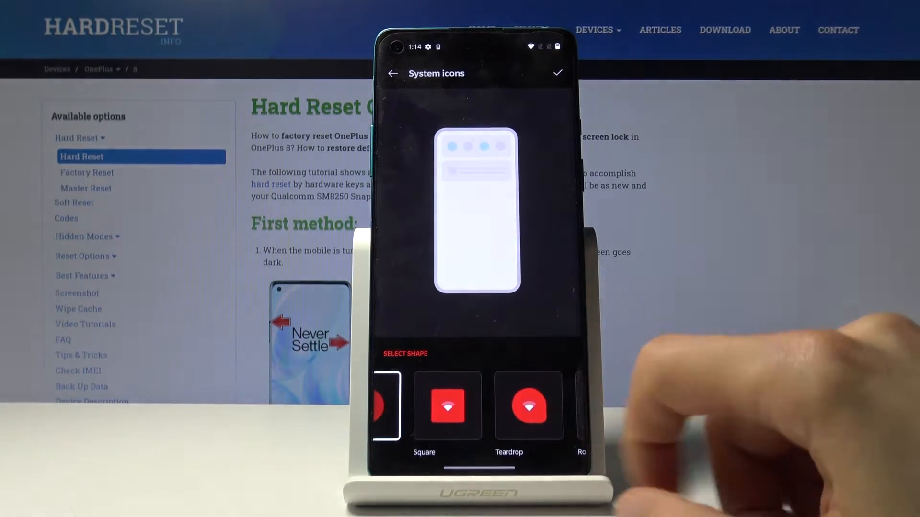
{"action": "left_click", "coordinate": [529, 407]}
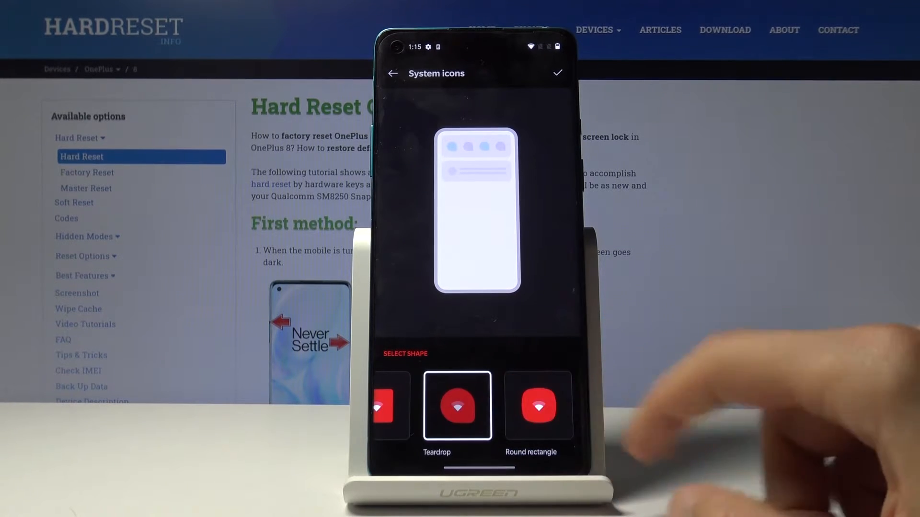
{"action": "left_click", "coordinate": [537, 405]}
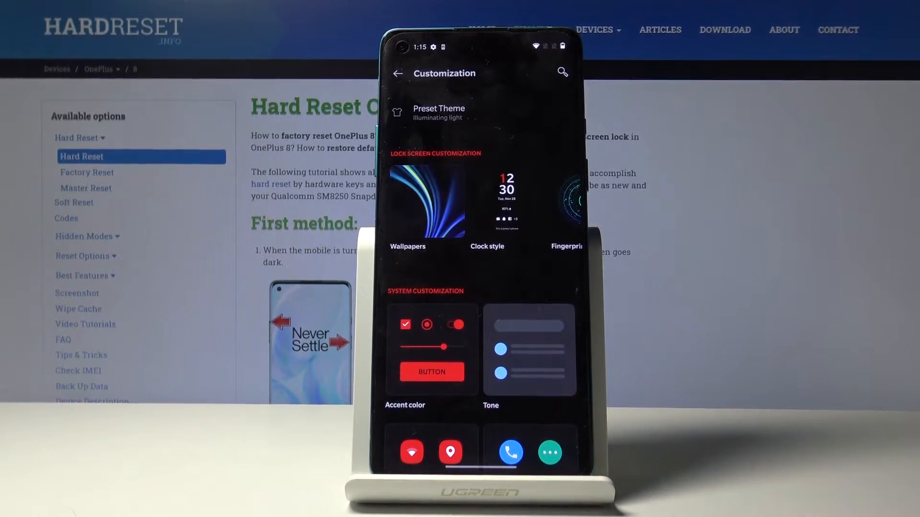
{"action": "left_click", "coordinate": [398, 73]}
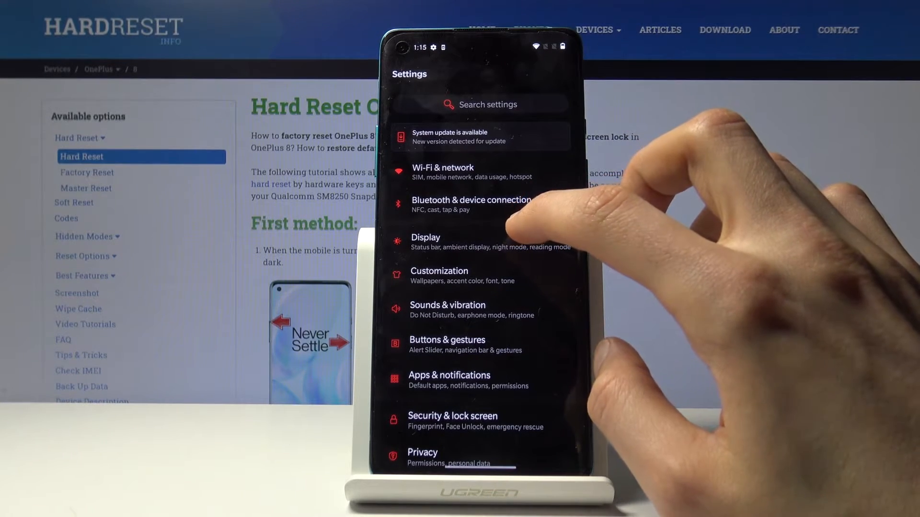
{"action": "left_click", "coordinate": [425, 241]}
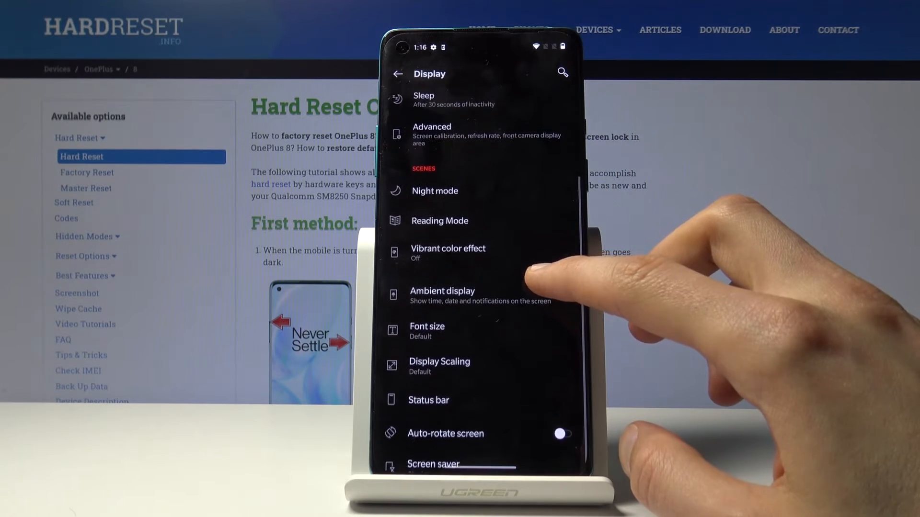
{"action": "scroll", "scroll_direction": "down", "scroll_amount": 3}
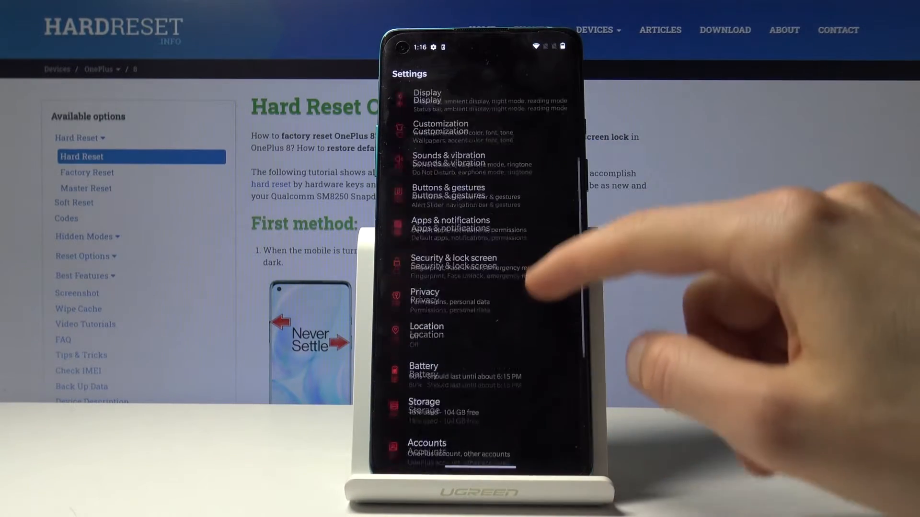
{"action": "scroll", "scroll_direction": "down", "scroll_amount": 3}
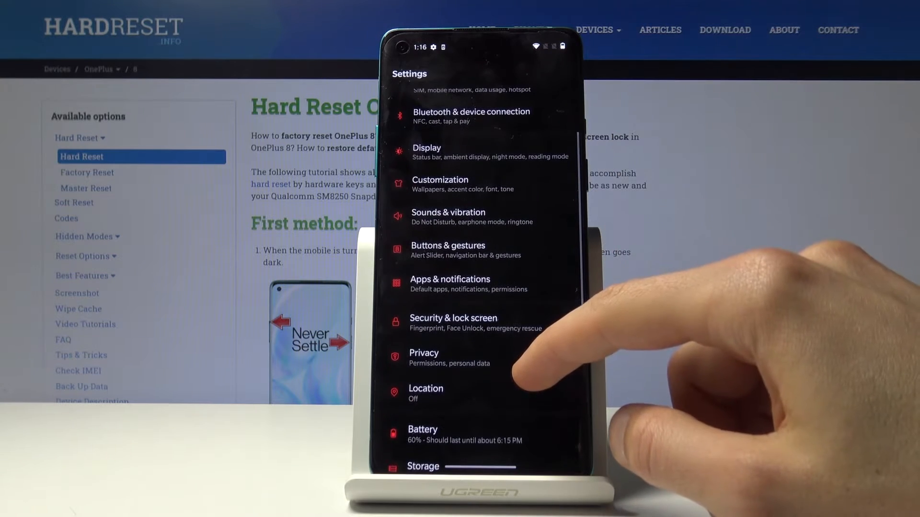
- View the Navigation bar & gestures options under Buttons & gestures, then go home
{"action": "left_click", "coordinate": [447, 249]}
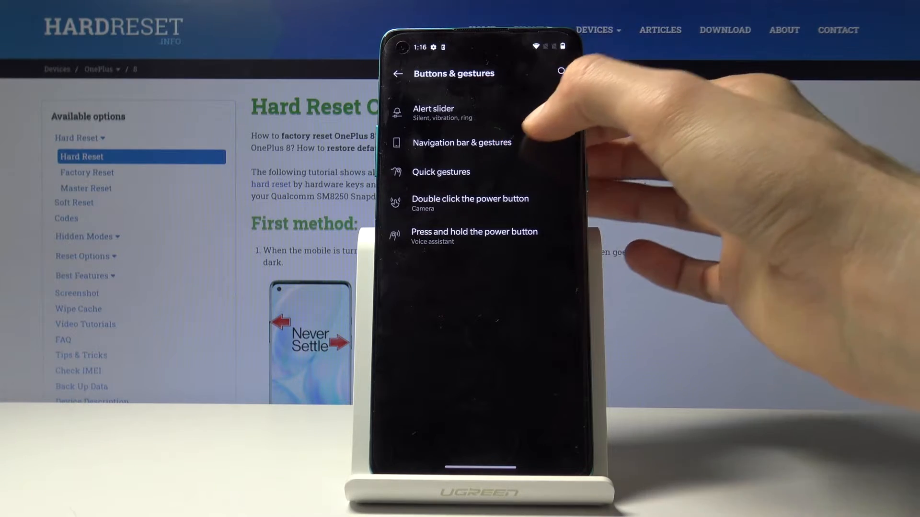
{"action": "left_click", "coordinate": [462, 143]}
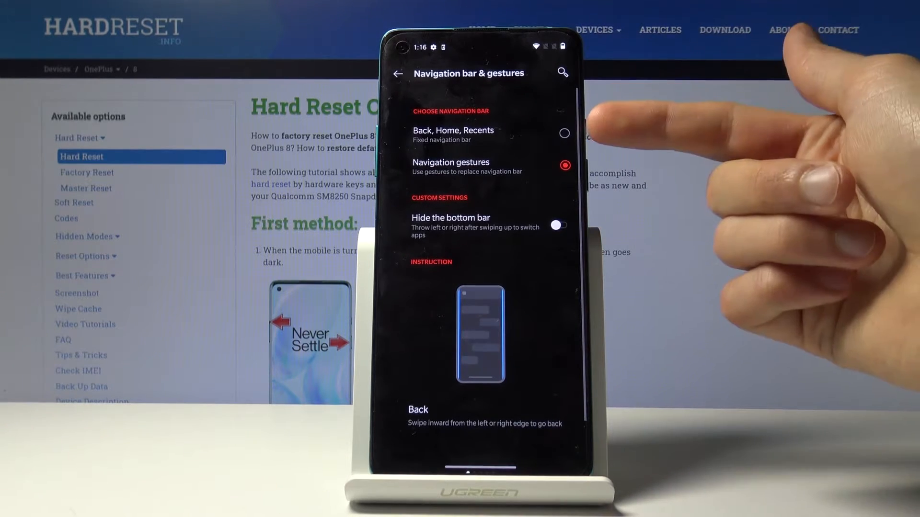
{"action": "left_click", "coordinate": [564, 133]}
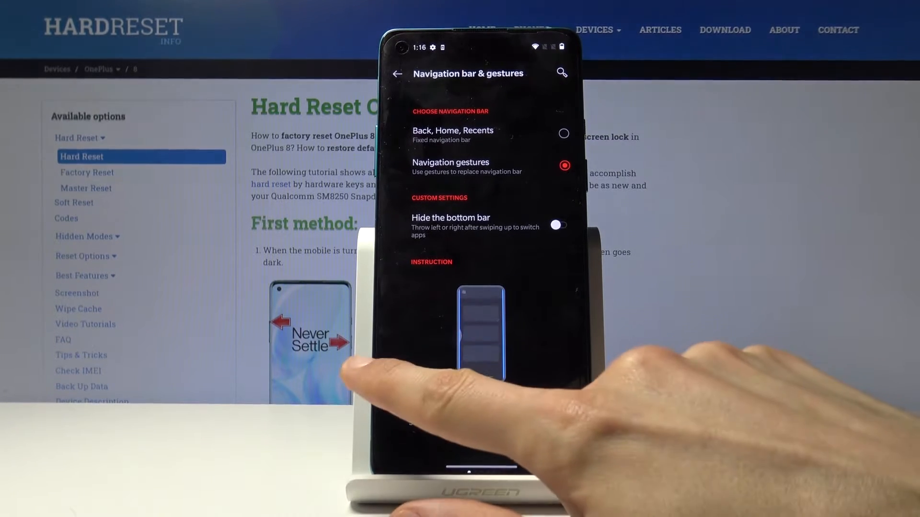
{"action": "left_click", "coordinate": [398, 73]}
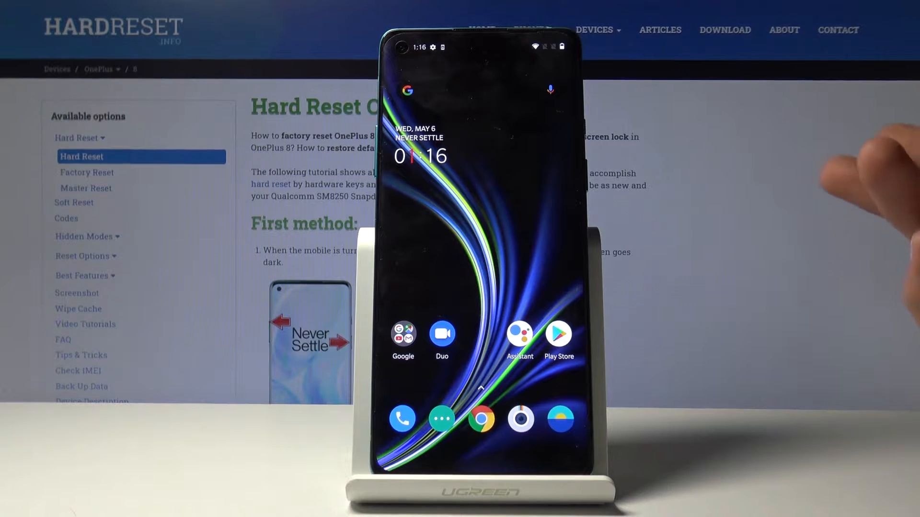
{"action": "mouse_move", "coordinate": [880, 194]}
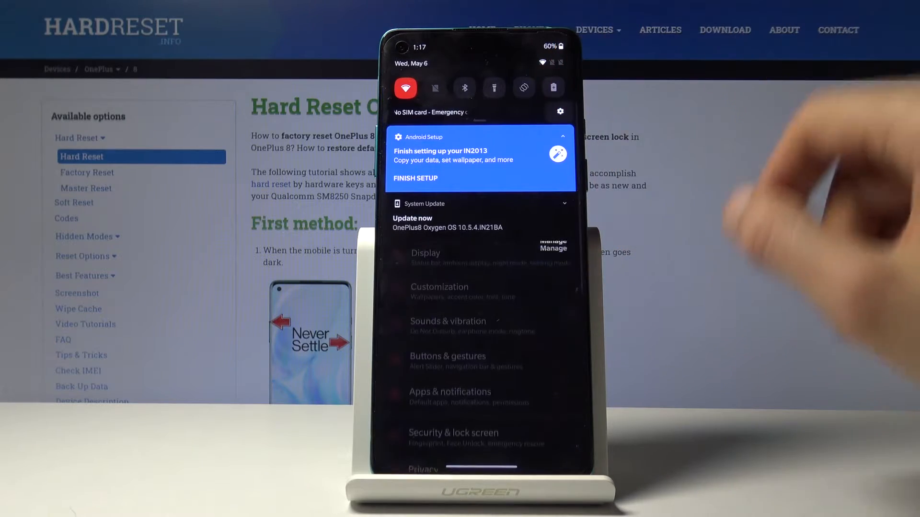
- Set the refresh rate to 90Hz under Display > Advanced
{"action": "left_click", "coordinate": [425, 253]}
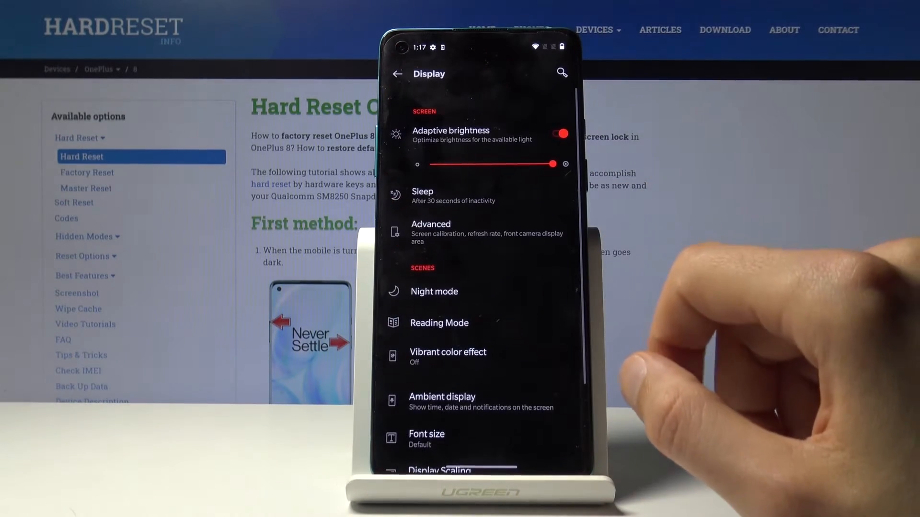
{"action": "left_click", "coordinate": [430, 224]}
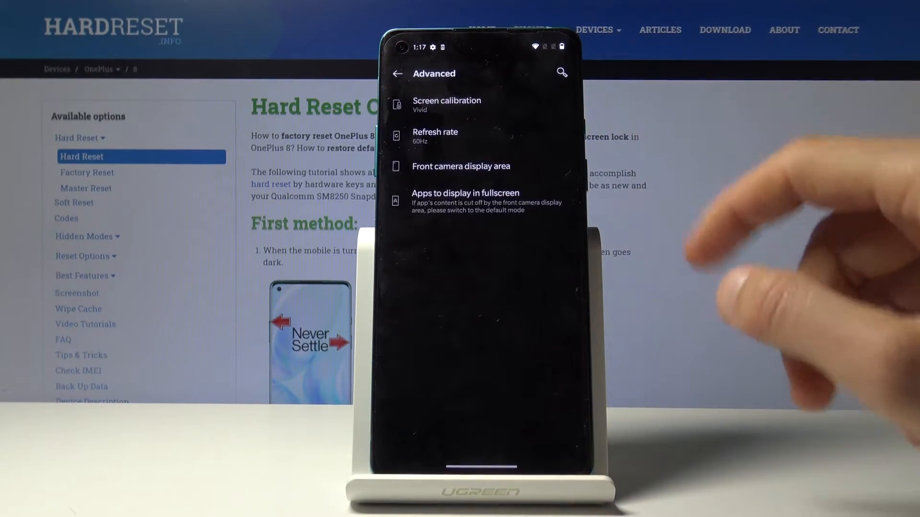
{"action": "left_click", "coordinate": [436, 135]}
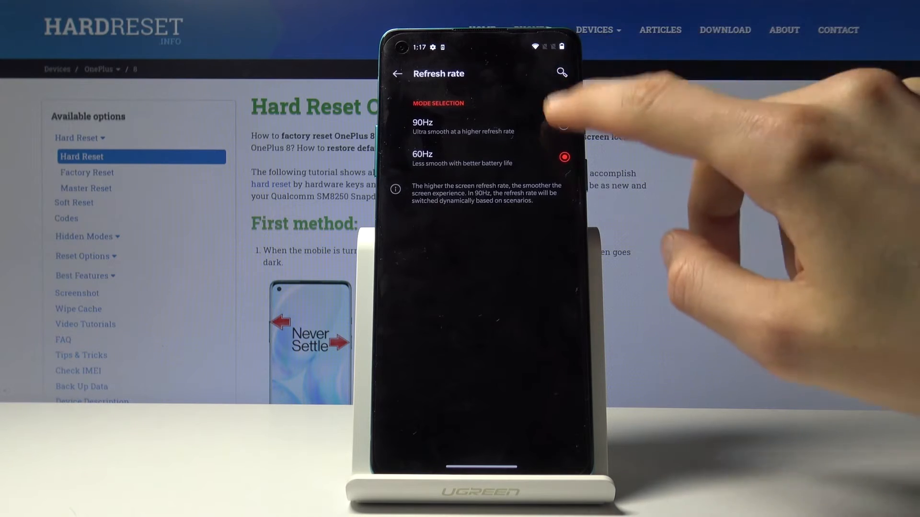
{"action": "left_click", "coordinate": [564, 125]}
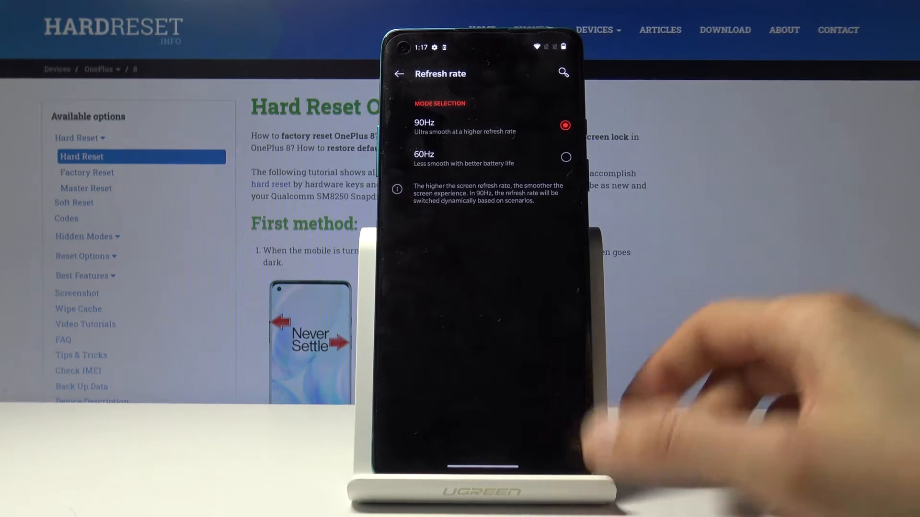
- Return to Display settings and pull down the quick settings panel
{"action": "left_click", "coordinate": [398, 74]}
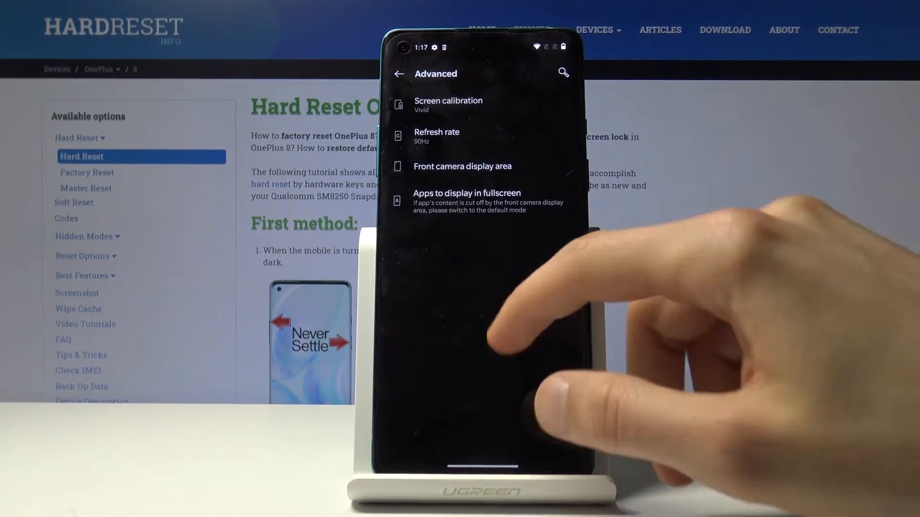
{"action": "left_click", "coordinate": [399, 74]}
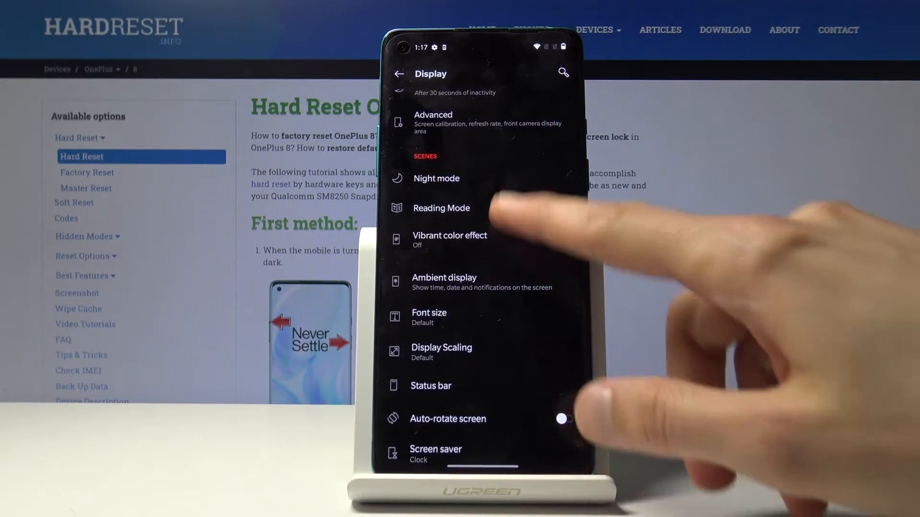
{"action": "scroll", "scroll_direction": "down", "scroll_amount": 3}
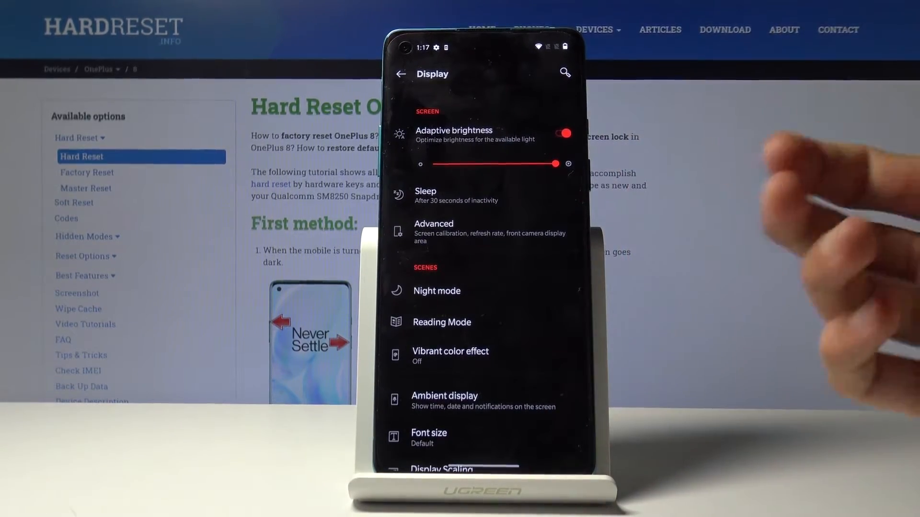
{"action": "scroll", "scroll_direction": "down", "scroll_amount": 3}
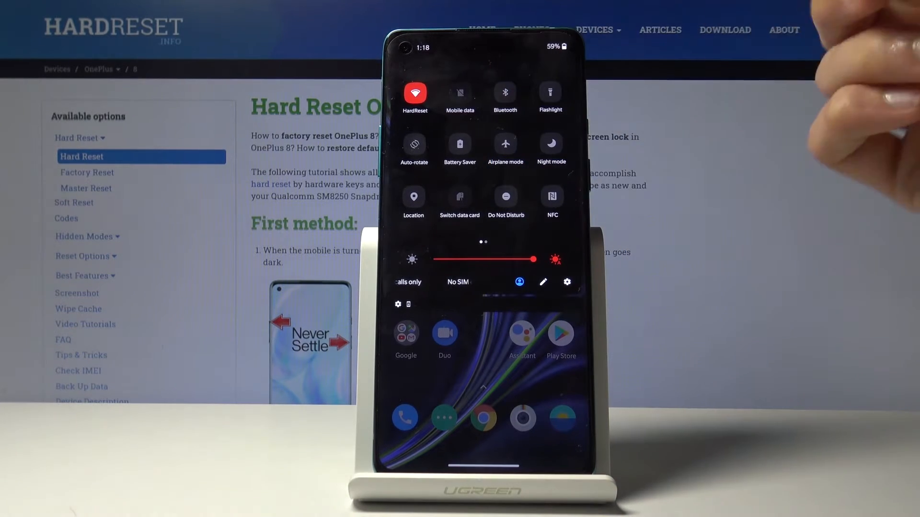
- Switch on the Bluetooth and Location tiles, then go to the full Settings list
{"action": "left_click", "coordinate": [504, 94]}
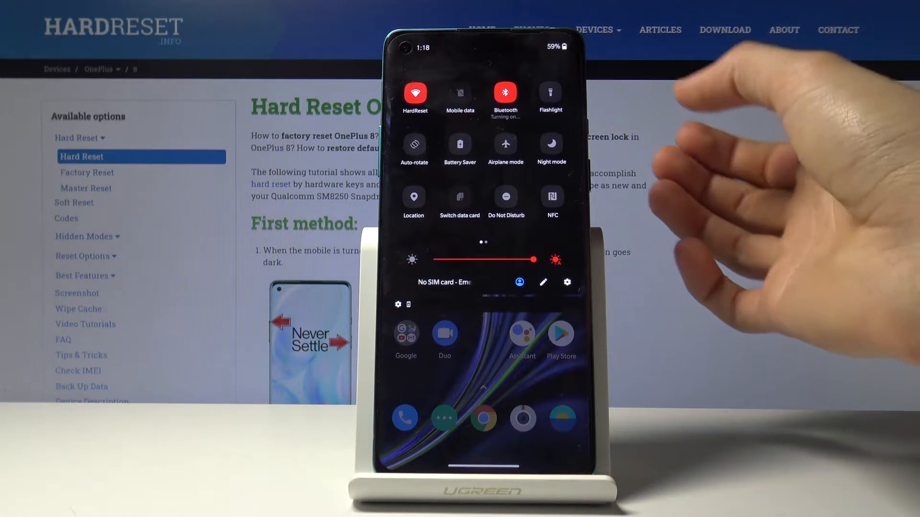
{"action": "left_click", "coordinate": [413, 195]}
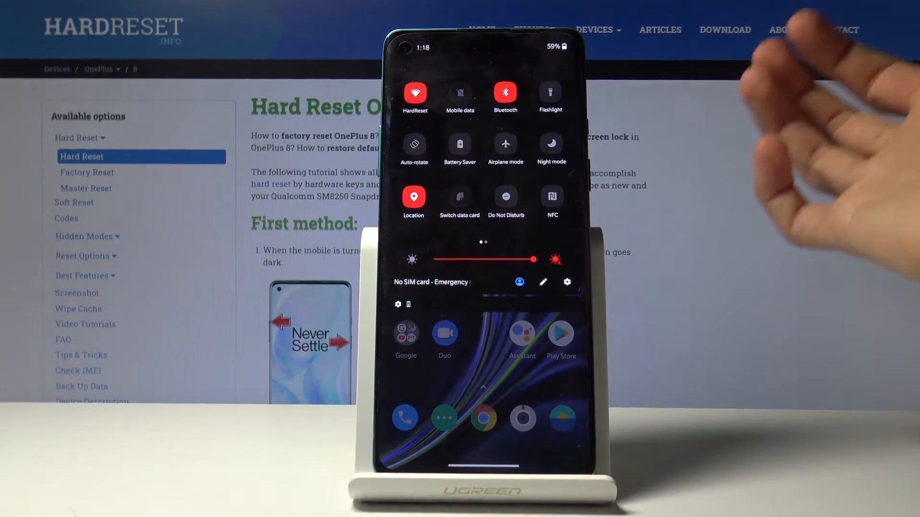
{"action": "left_click", "coordinate": [550, 196]}
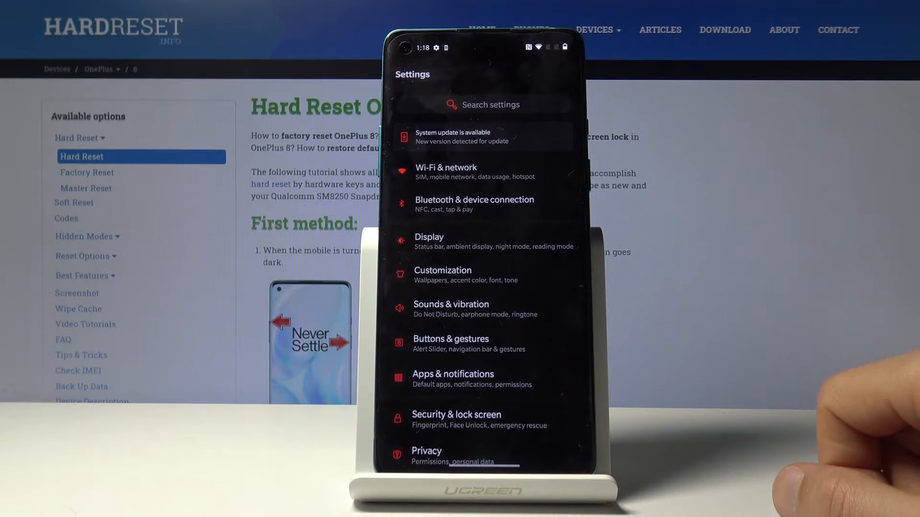
- Go to Display and then to its Status bar settings page
{"action": "scroll", "scroll_direction": "down", "scroll_amount": 3}
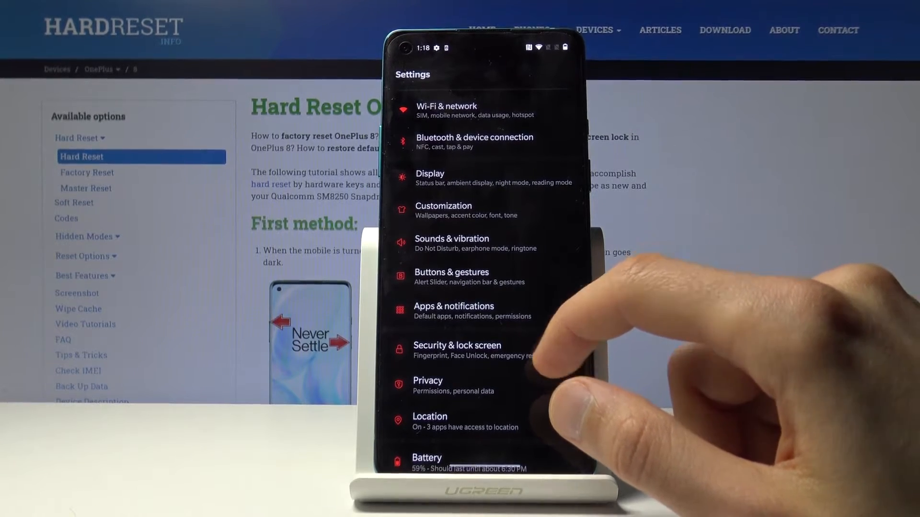
{"action": "left_click", "coordinate": [429, 178]}
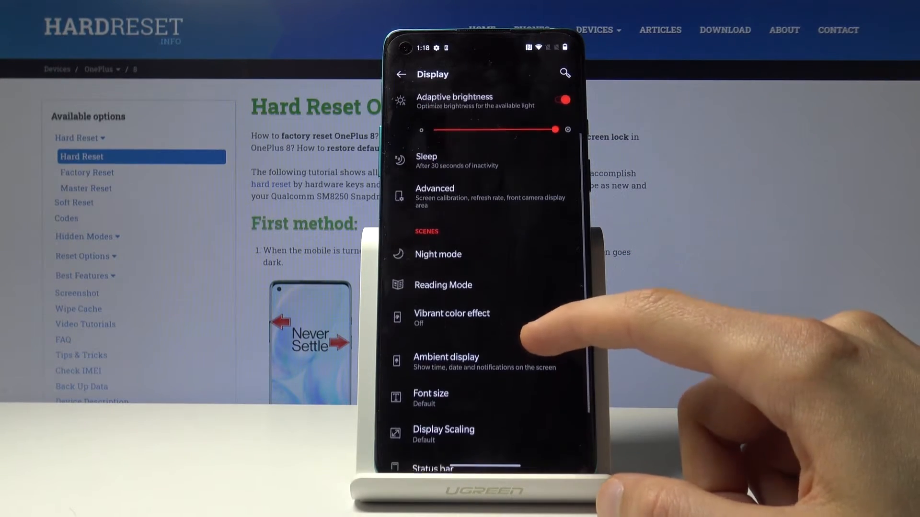
{"action": "scroll", "scroll_direction": "down", "scroll_amount": 3}
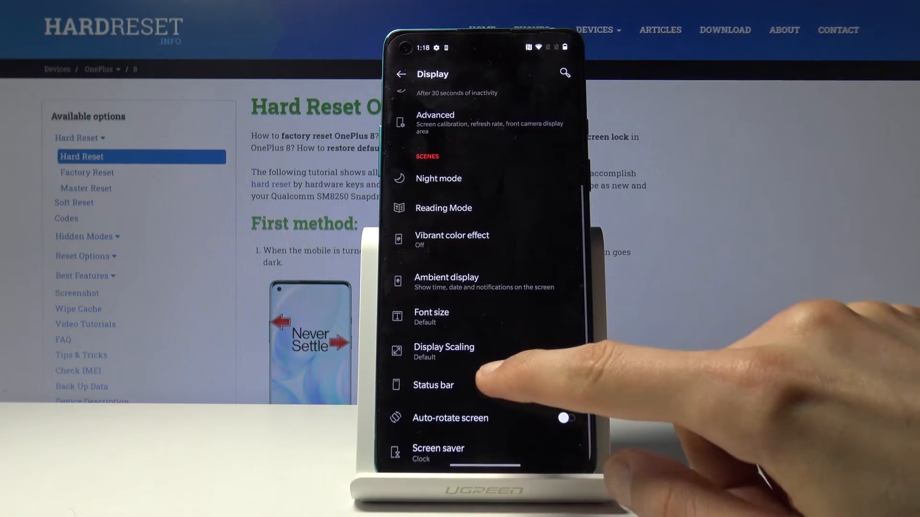
{"action": "left_click", "coordinate": [433, 385]}
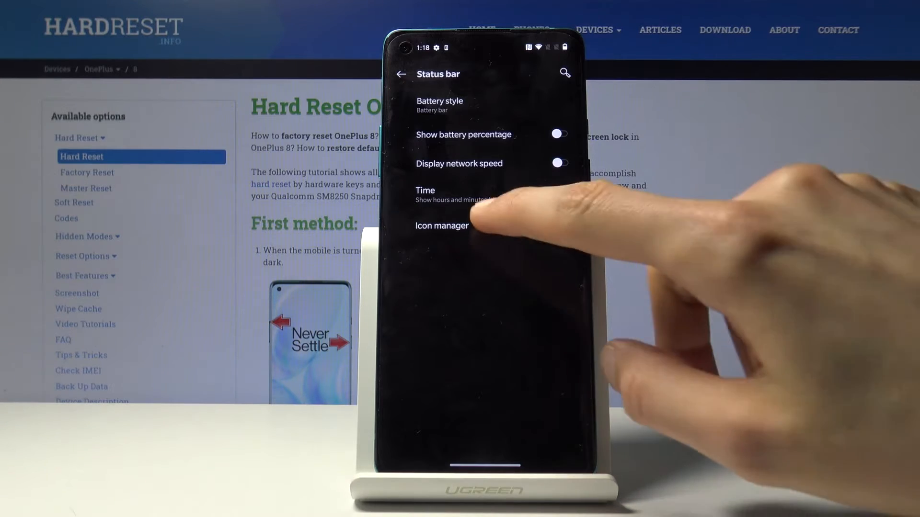
- In Icon manager, hide the Headset and Work profile status bar icons
{"action": "left_click", "coordinate": [441, 225]}
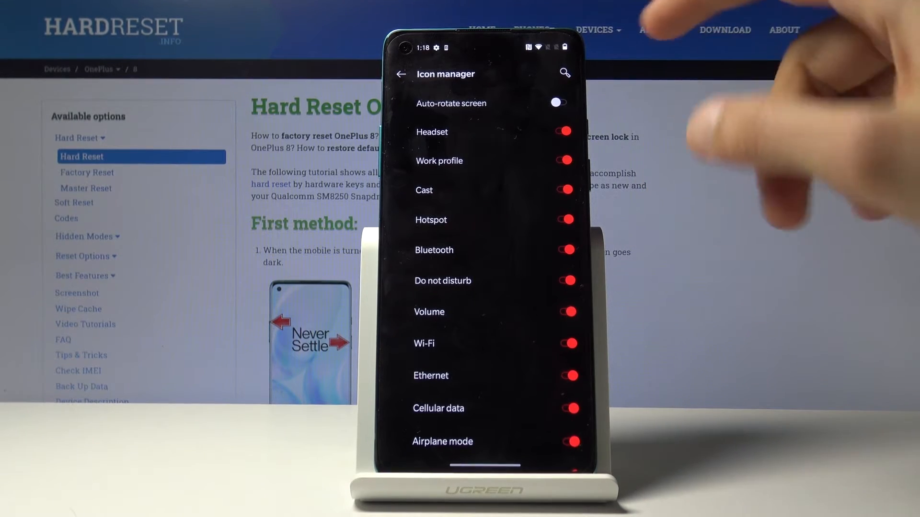
{"action": "left_click", "coordinate": [565, 131]}
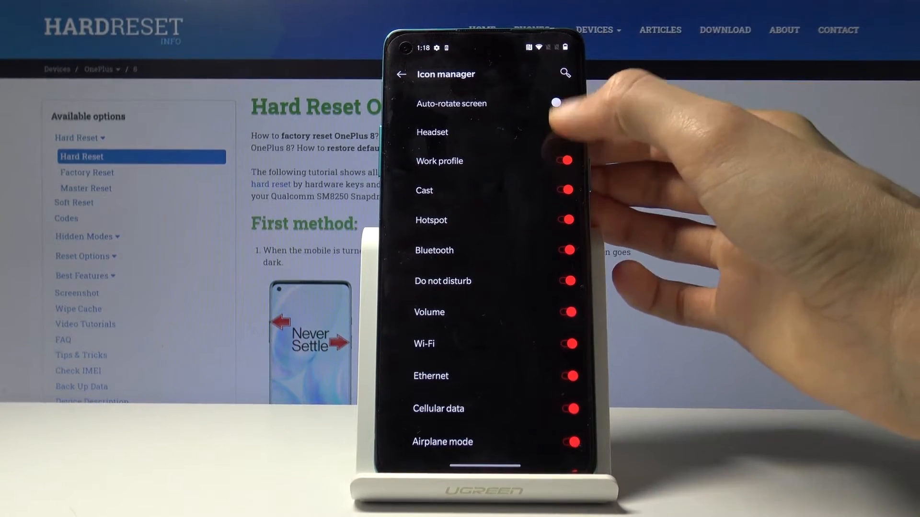
{"action": "left_click", "coordinate": [564, 132]}
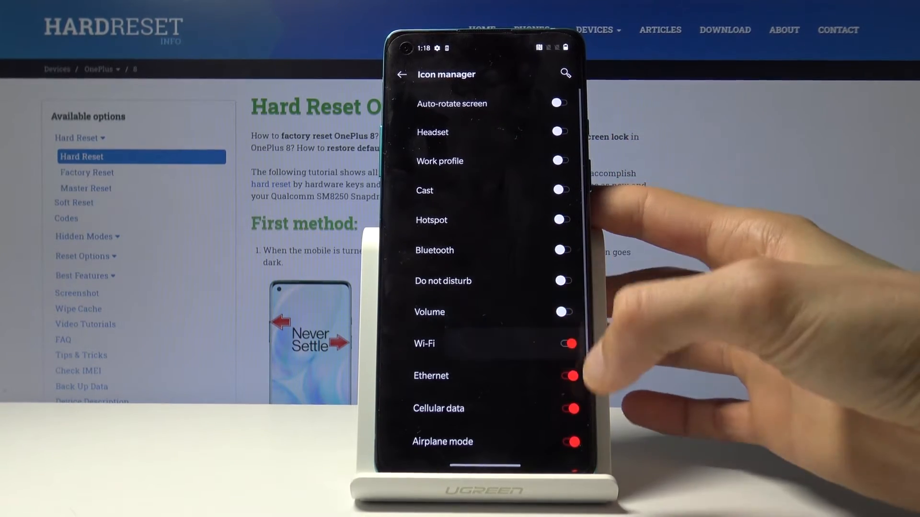
- Hide the remaining status bar icons through NFC, then leave Settings
{"action": "scroll", "scroll_direction": "down", "scroll_amount": 3}
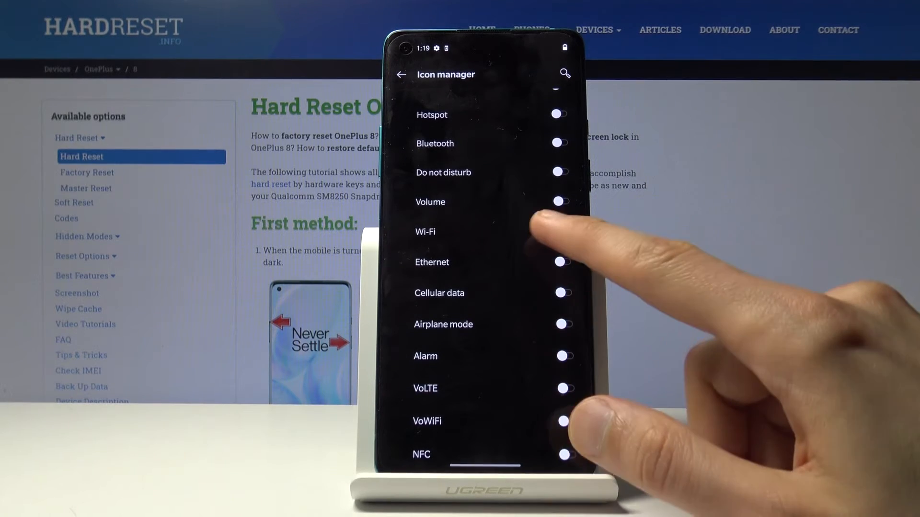
{"action": "scroll", "scroll_direction": "down", "scroll_amount": 3}
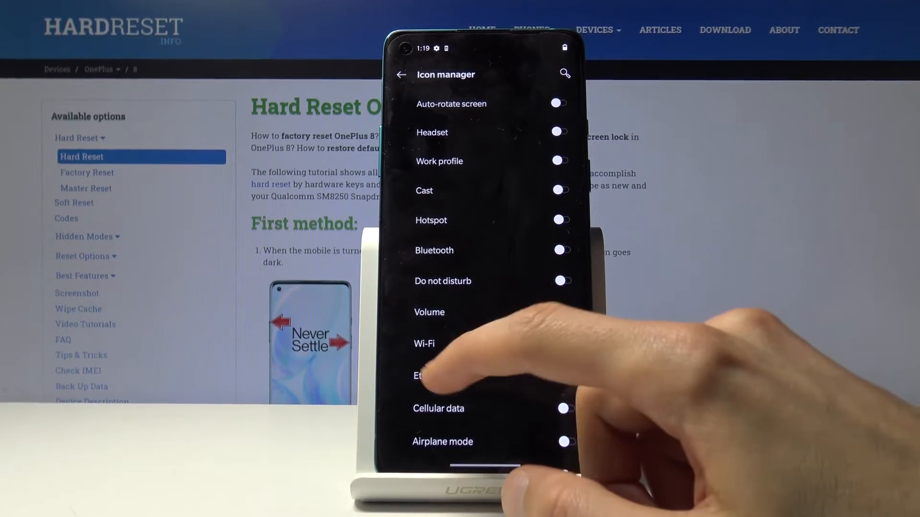
{"action": "scroll", "scroll_direction": "down", "scroll_amount": 3}
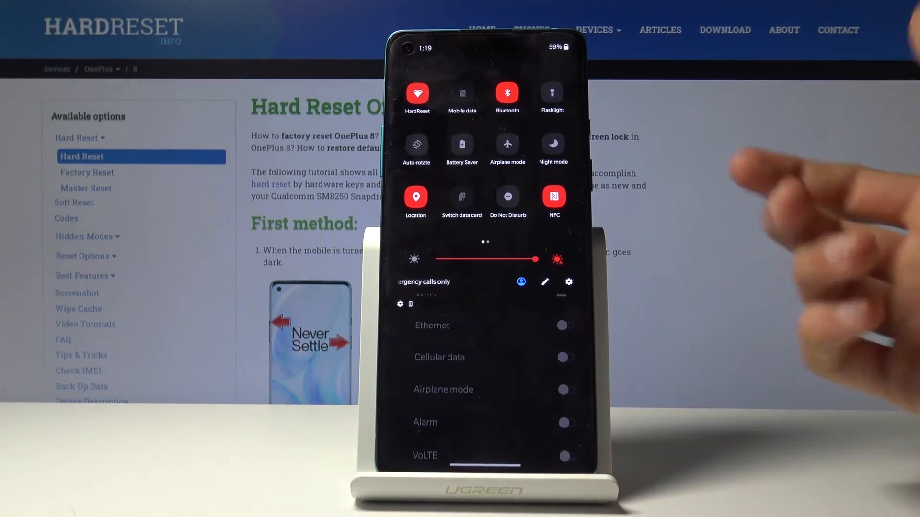
{"action": "left_click", "coordinate": [545, 282]}
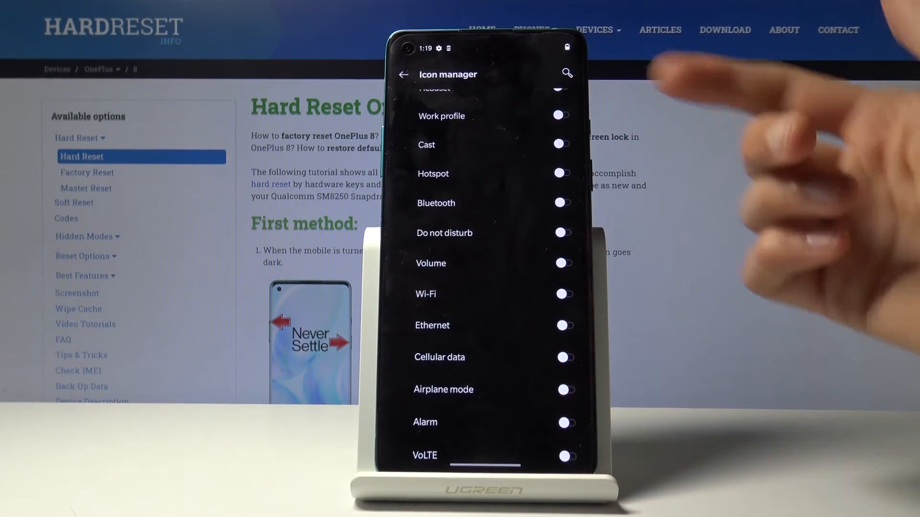
{"action": "left_click", "coordinate": [403, 73]}
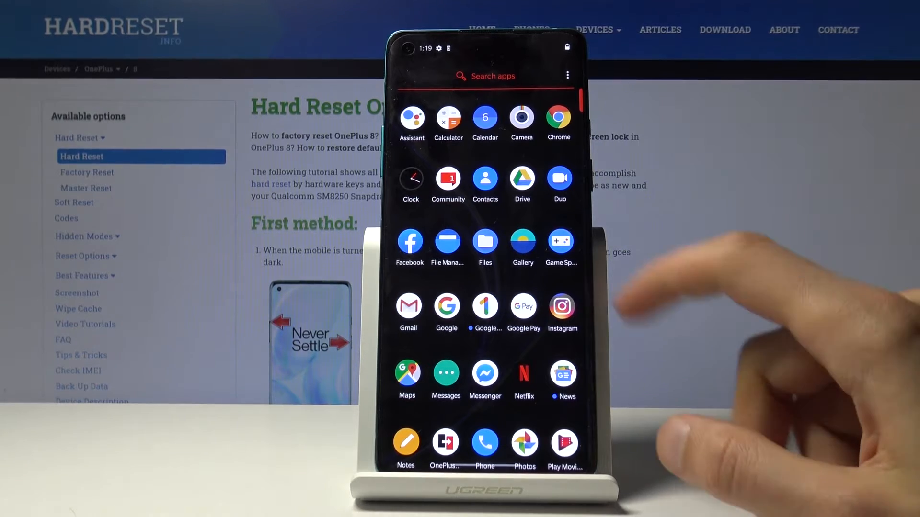
- Launch Game Space, dismiss the Fnatic explanation, toggle Fnatic mode, and collapse the gaming panel
{"action": "left_click", "coordinate": [559, 242]}
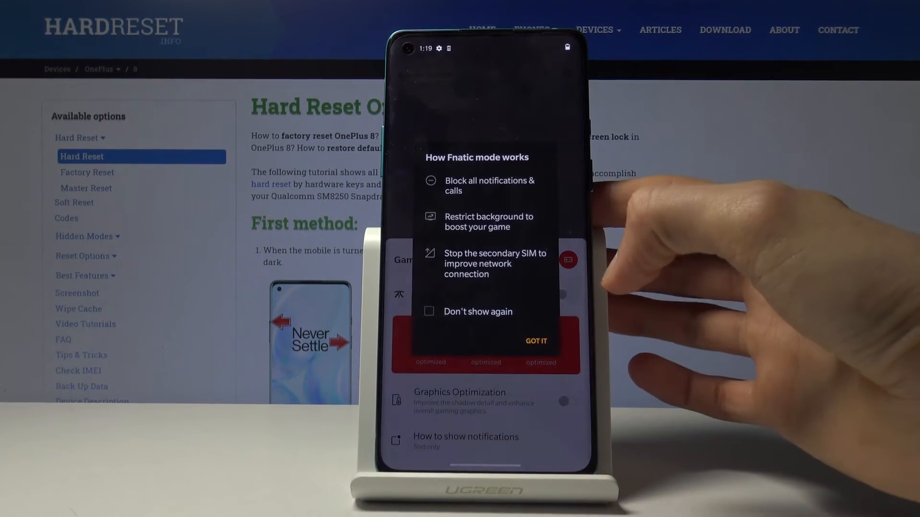
{"action": "left_click", "coordinate": [535, 340]}
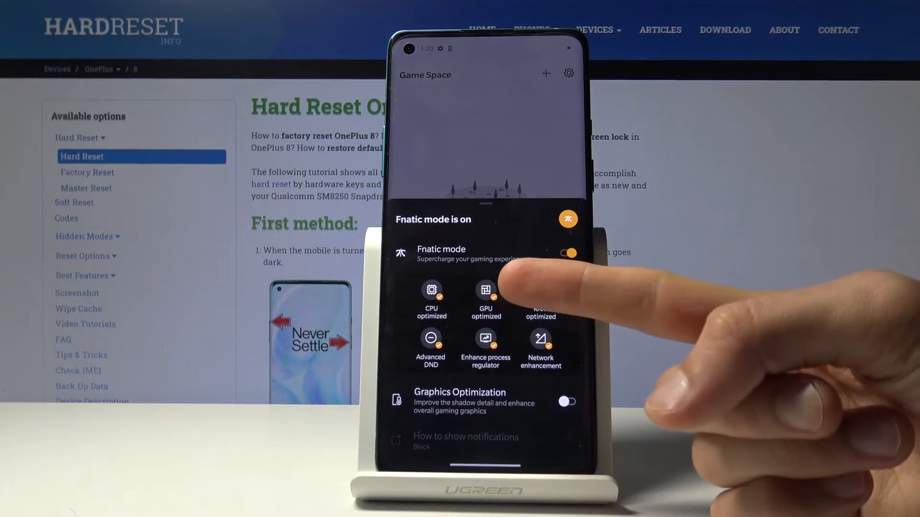
{"action": "left_click", "coordinate": [540, 292]}
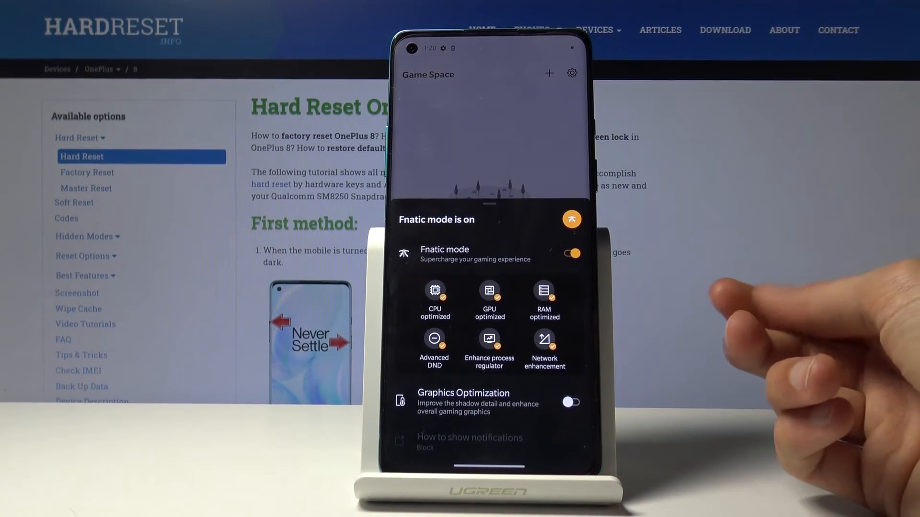
{"action": "mouse_move", "coordinate": [792, 322]}
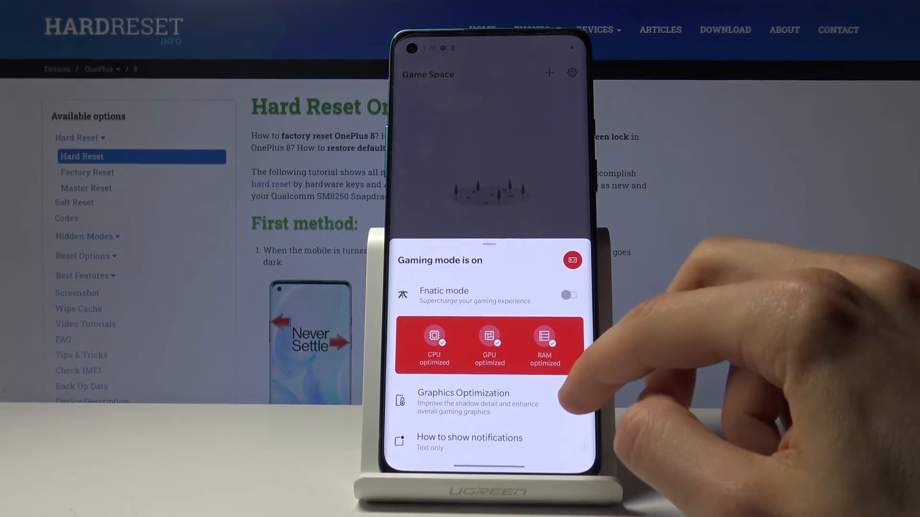
{"action": "left_click", "coordinate": [574, 402]}
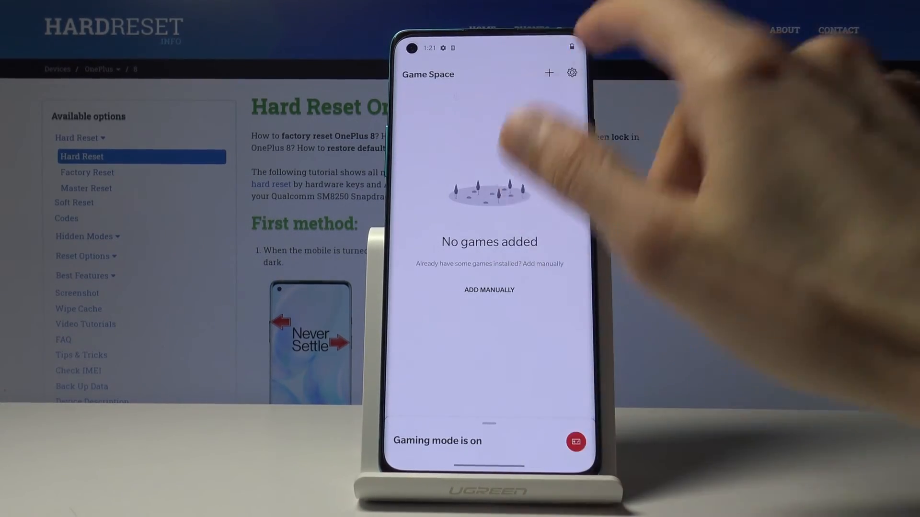
- Open Game Space settings and scroll through options like Graphics Optimization and Fnatic mode
{"action": "left_click", "coordinate": [572, 73]}
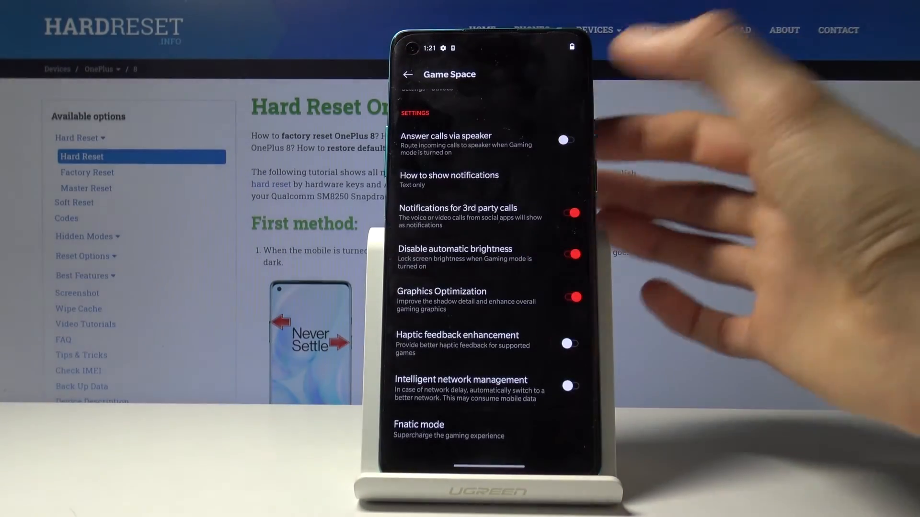
{"action": "scroll", "scroll_direction": "down", "scroll_amount": 3}
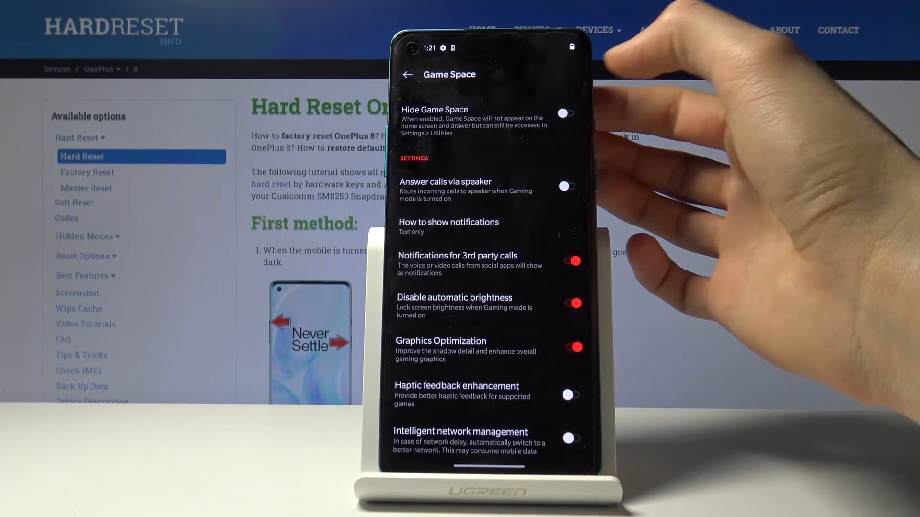
{"action": "scroll", "scroll_direction": "down", "scroll_amount": 3}
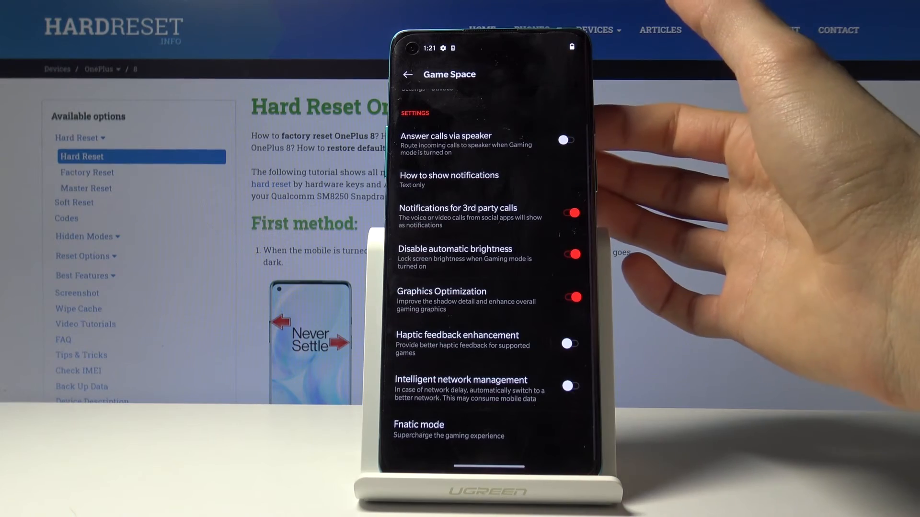
{"action": "scroll", "scroll_direction": "down", "scroll_amount": 3}
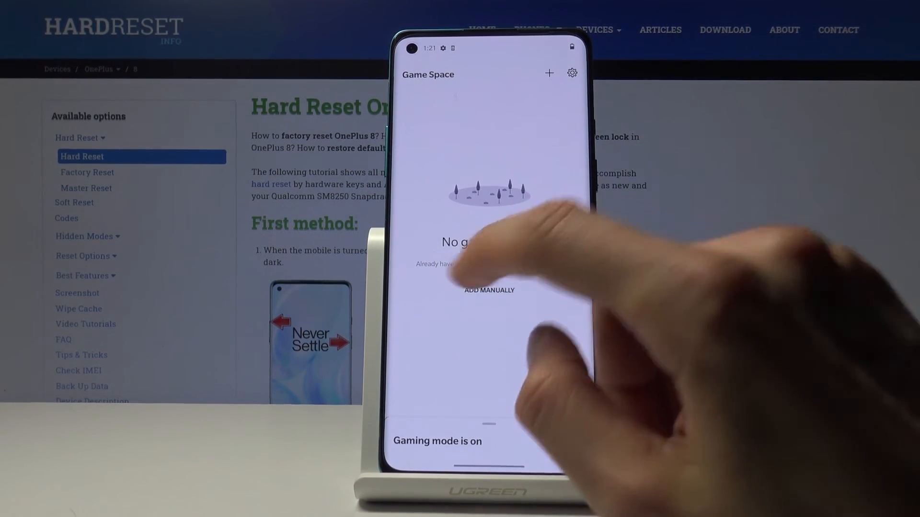
- Add YouTube as a game, then expand the Gaming mode panel showing optimized CPU, GPU, RAM
{"action": "left_click", "coordinate": [489, 290]}
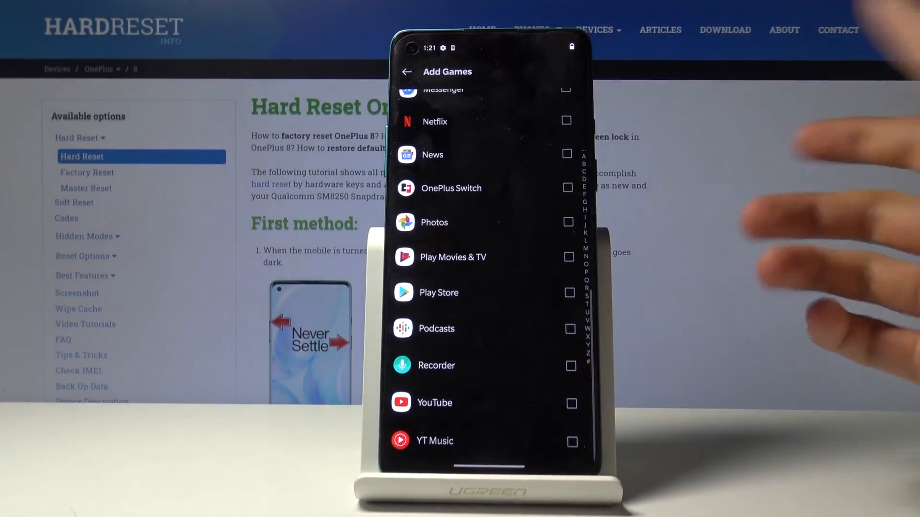
{"action": "left_click", "coordinate": [570, 403]}
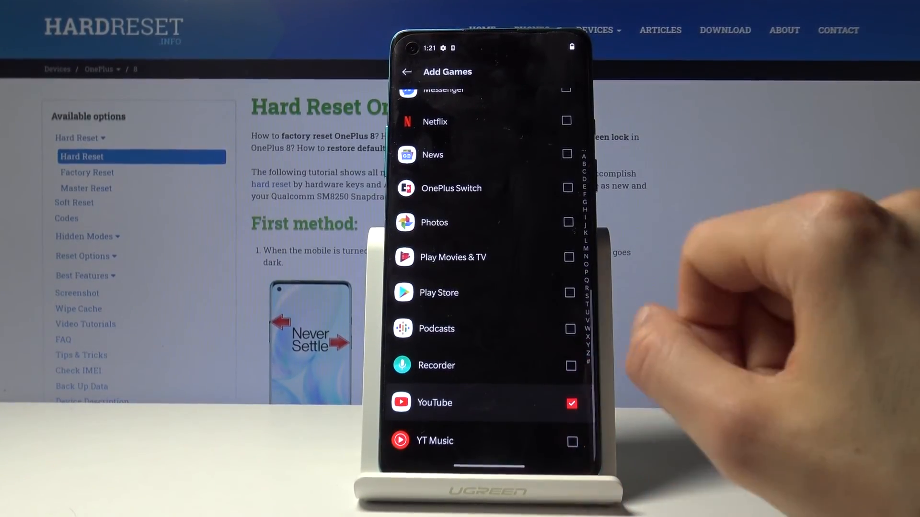
{"action": "left_click", "coordinate": [406, 71]}
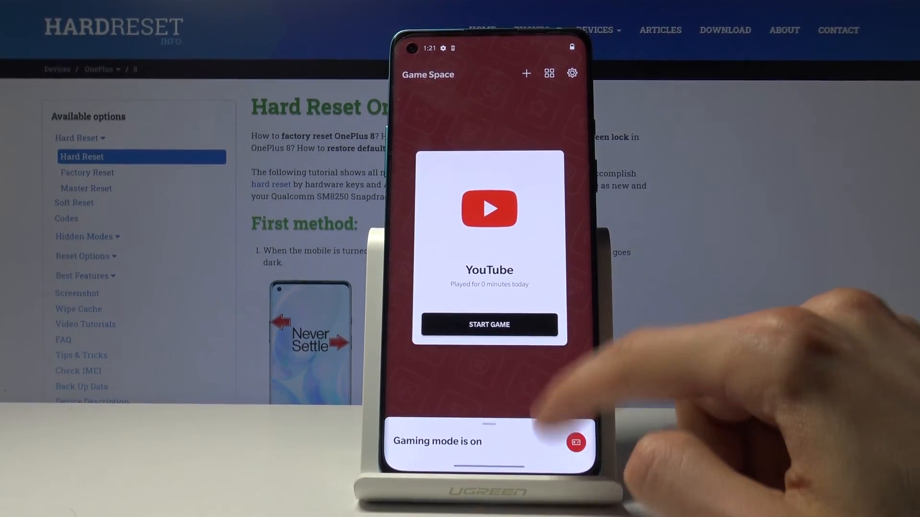
{"action": "left_click", "coordinate": [489, 441]}
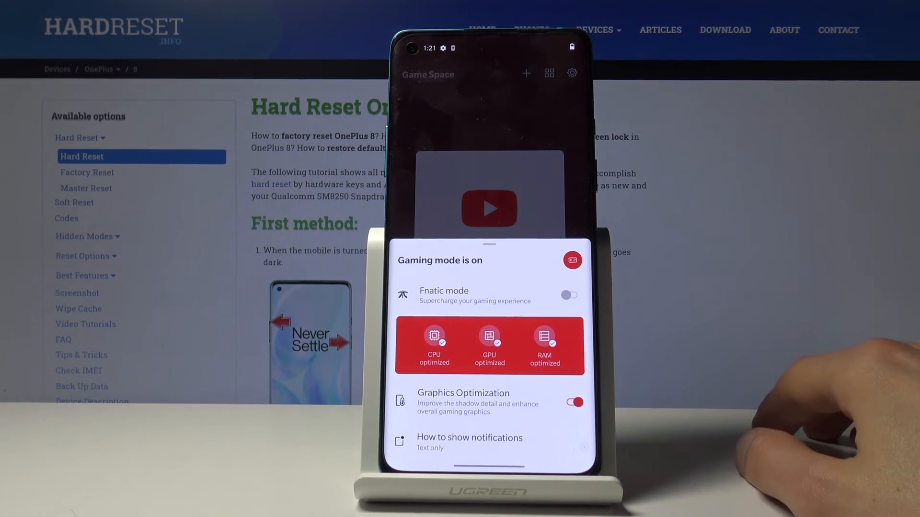